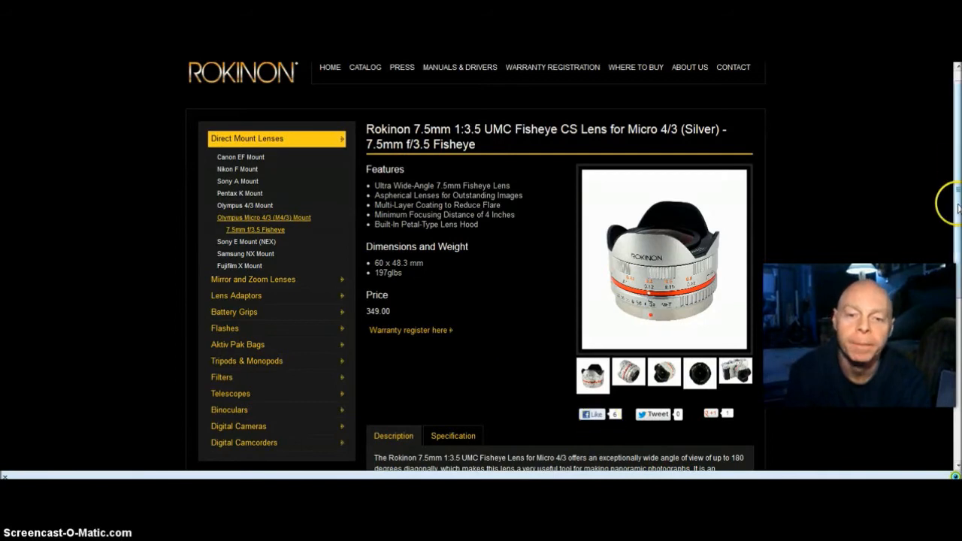
# Scroll down the 7.5mm fisheye lens page to reach the side-angle hoodless lens photo
pyautogui.scroll(-3)
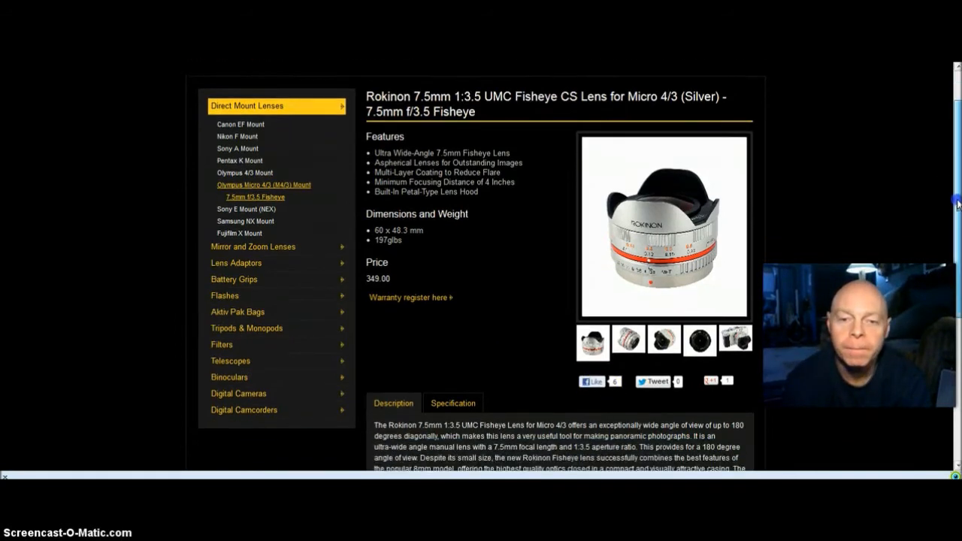
pyautogui.scroll(-3)
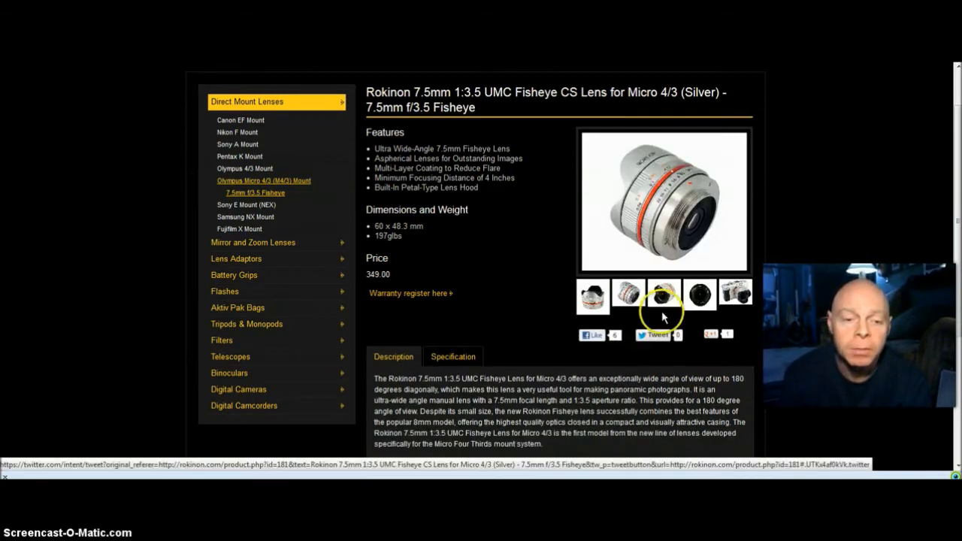
# View the rear-view photo, then the lens mounted on an Olympus camera
pyautogui.click(699, 293)
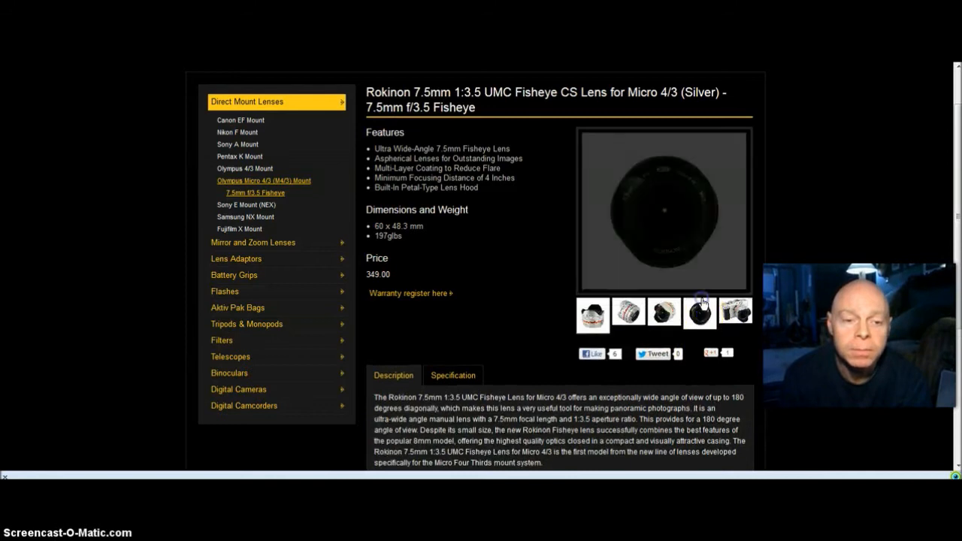
pyautogui.click(700, 313)
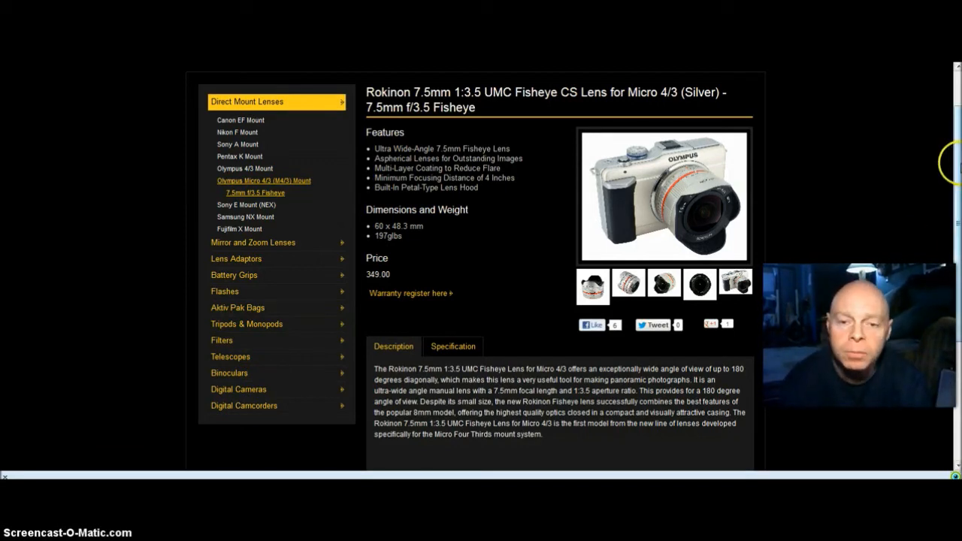
# Scroll slightly and select the front-angle photo of the silver lens with petal hood
pyautogui.scroll(-3)
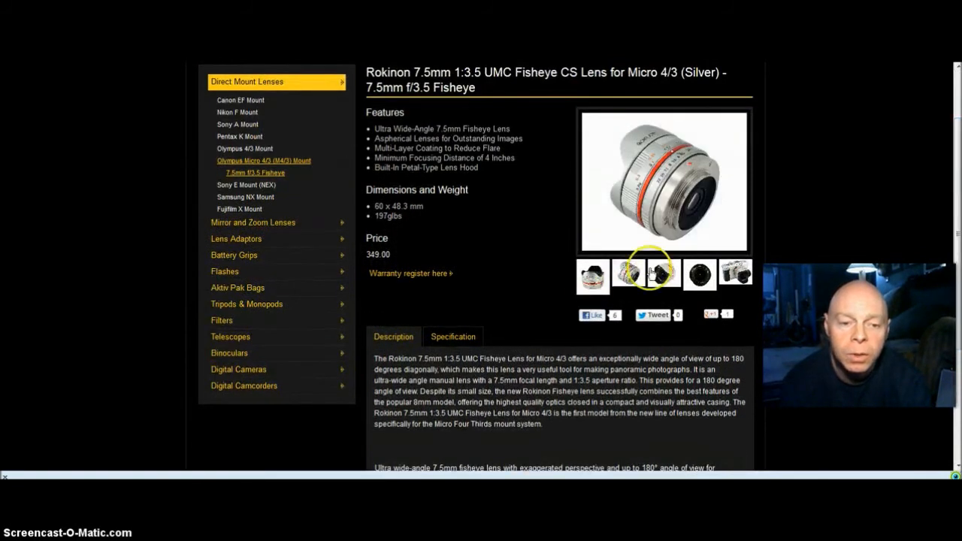
pyautogui.click(663, 275)
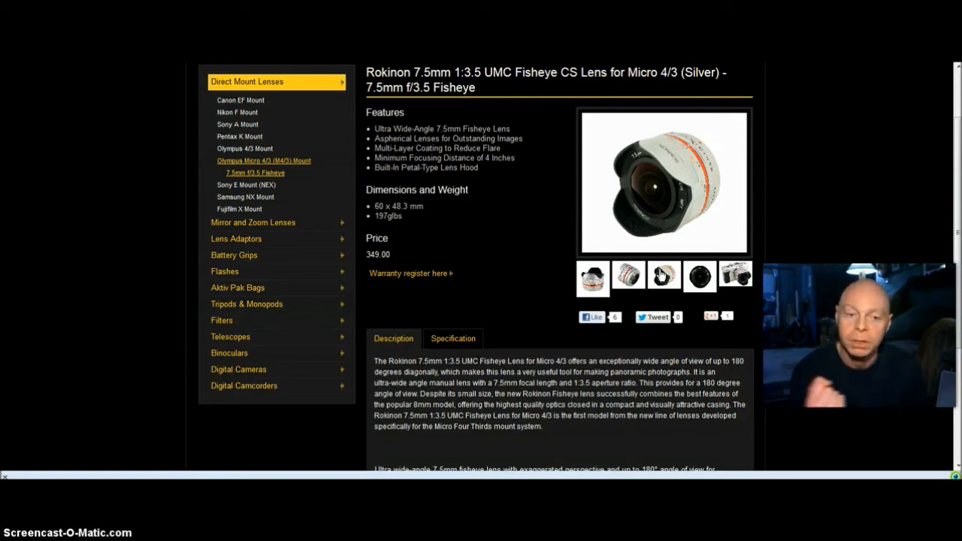
pyautogui.moveTo(635, 162)
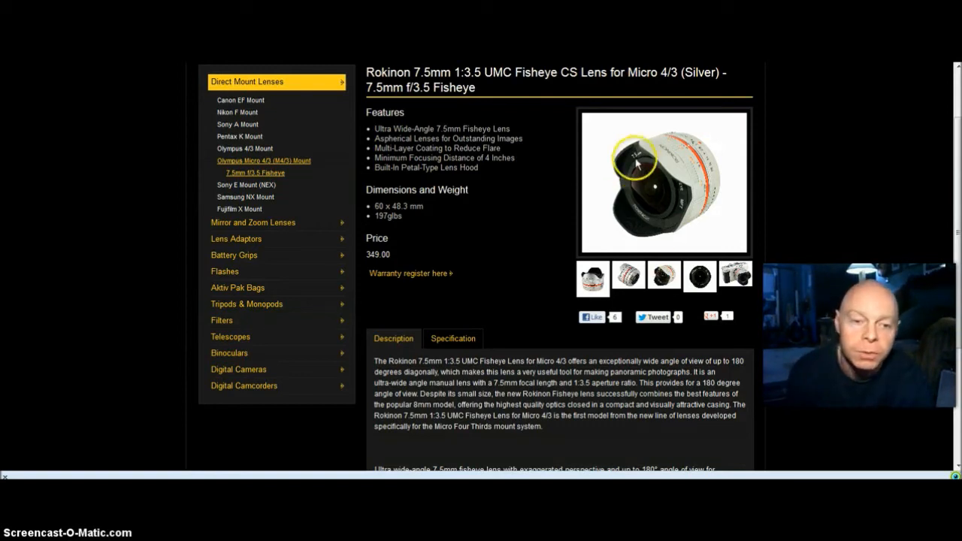